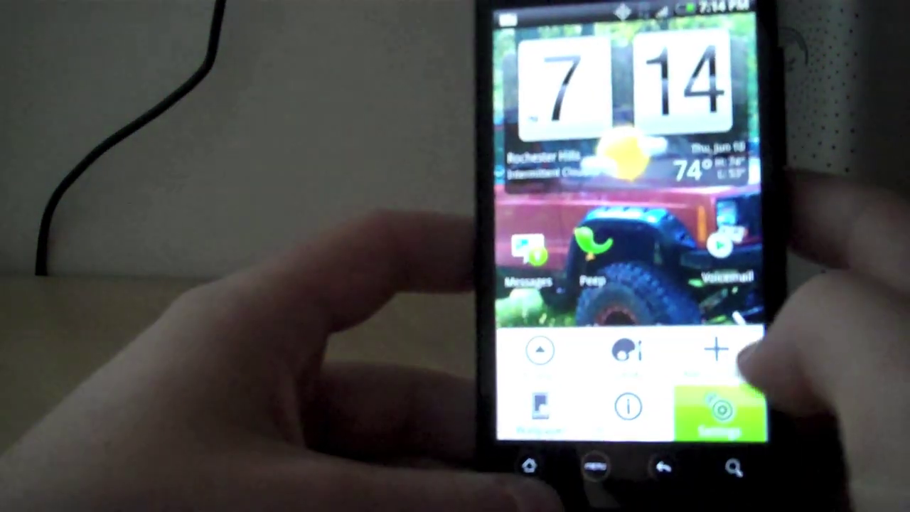
Go from the home screen into Settings and then Language & keyboard.
left_click(716, 408)
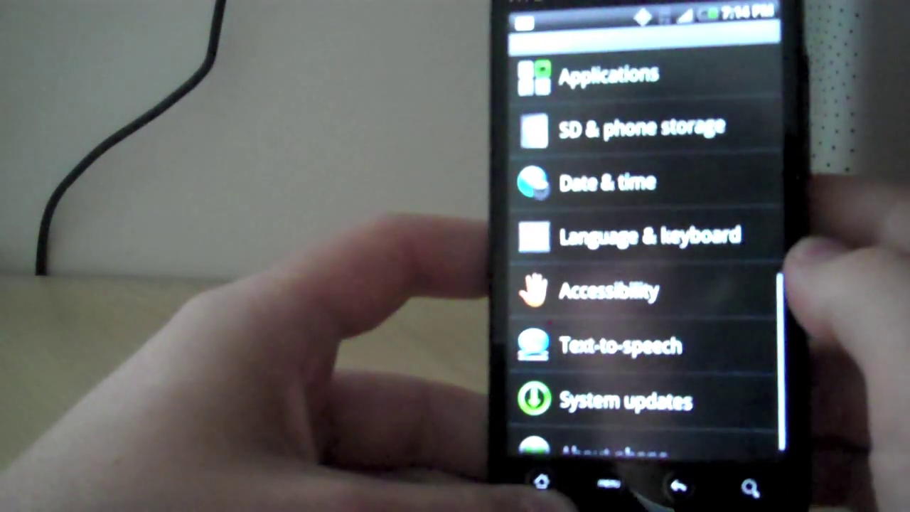
left_click(647, 235)
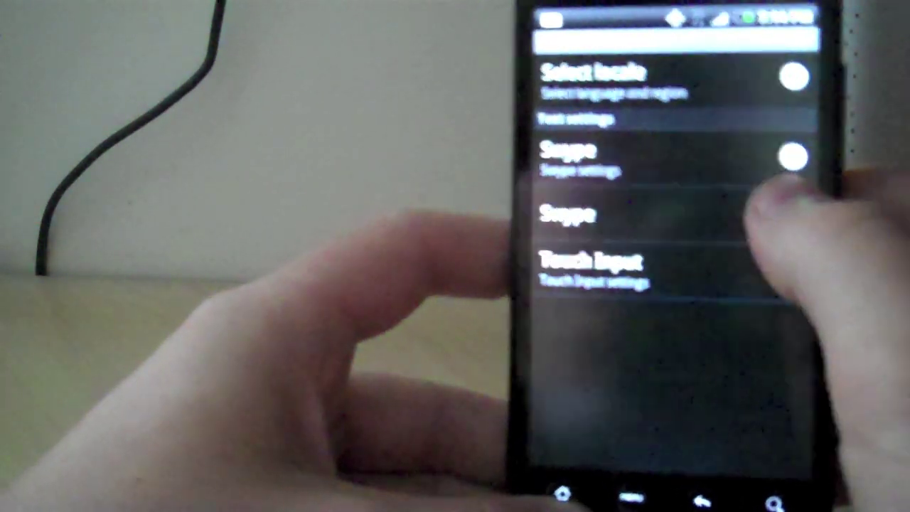